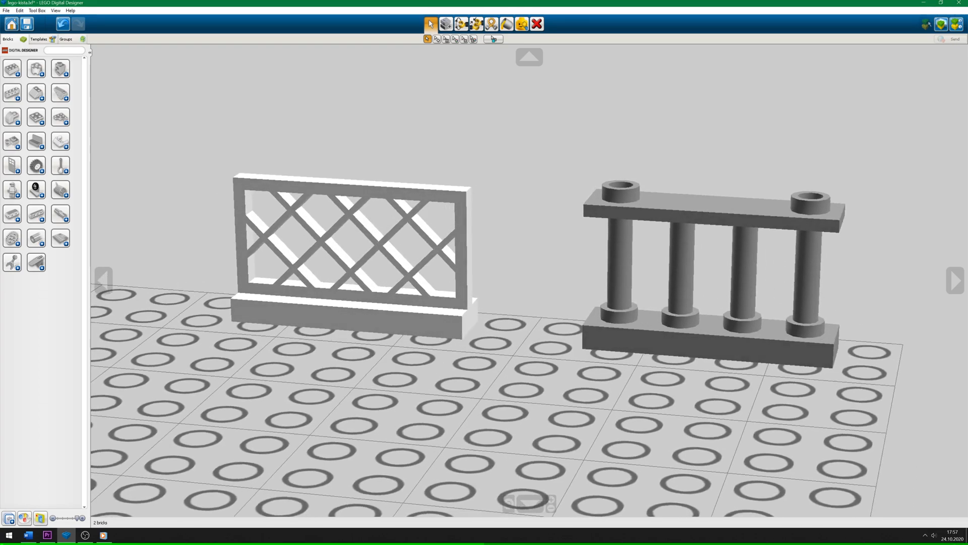
Select the white 1x4x2 lattice fence brick standing on the baseplate.
click(346, 247)
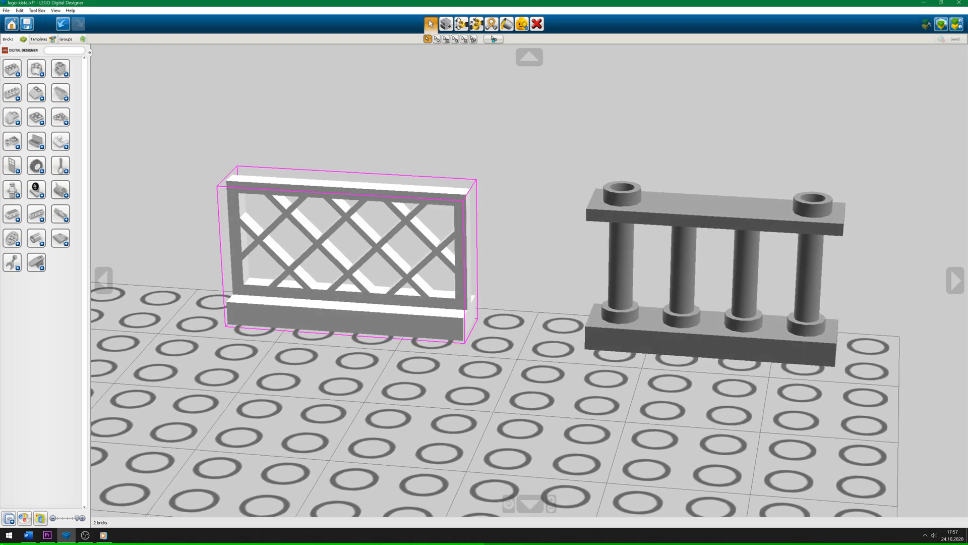